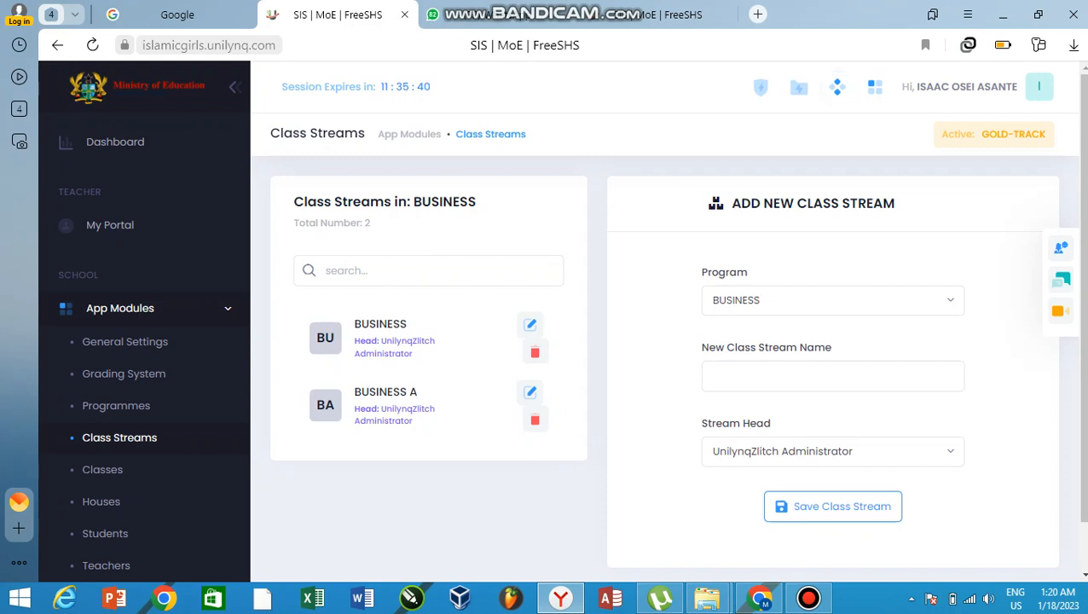
# - Keep BUSINESS as the program and reopen the Program list to choose another program
pyautogui.click(832, 377)
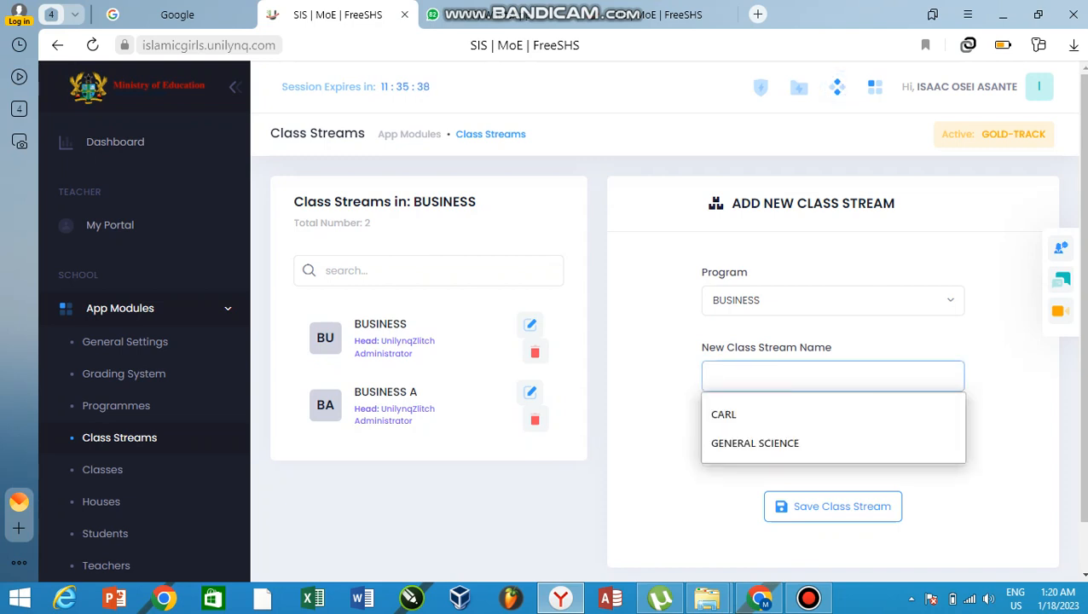
pyautogui.click(832, 301)
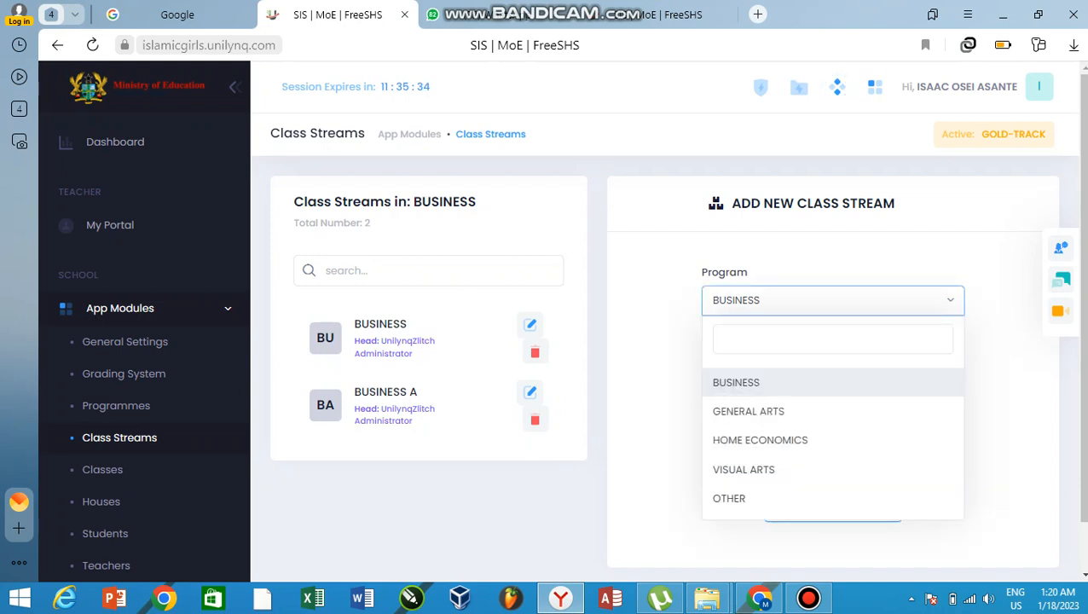
pyautogui.click(737, 382)
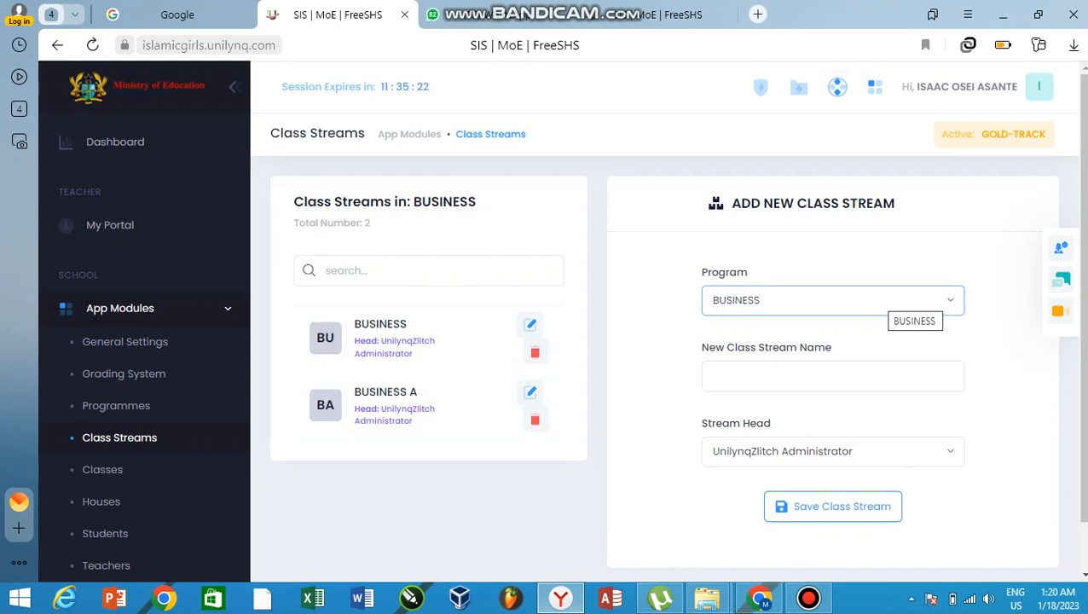
pyautogui.click(832, 300)
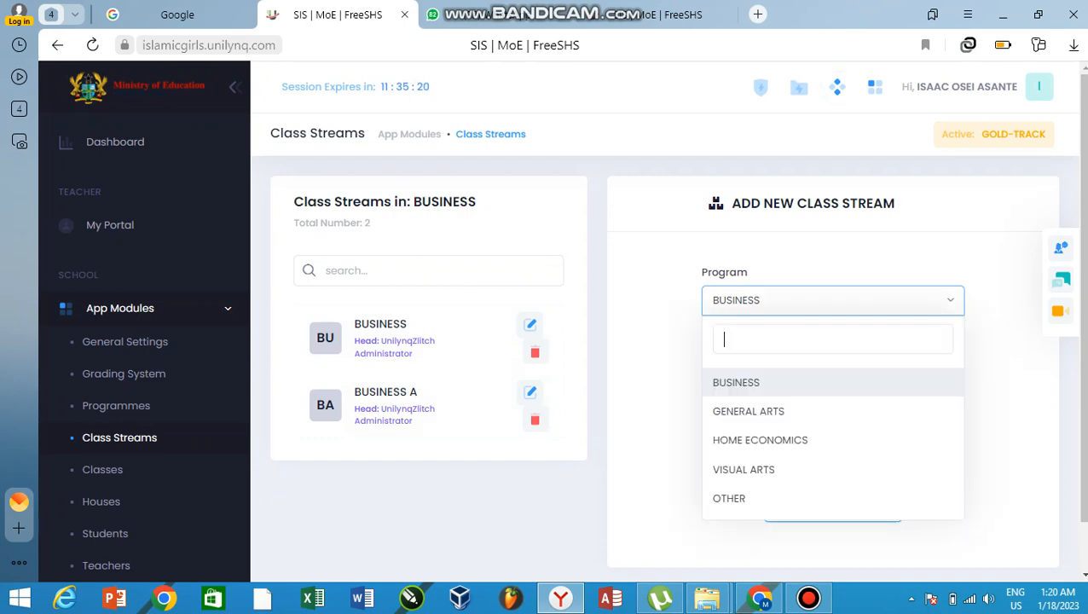
# - Switch the Program to GENERAL ARTS to list its streams ARTS A through ARTS F
pyautogui.click(747, 411)
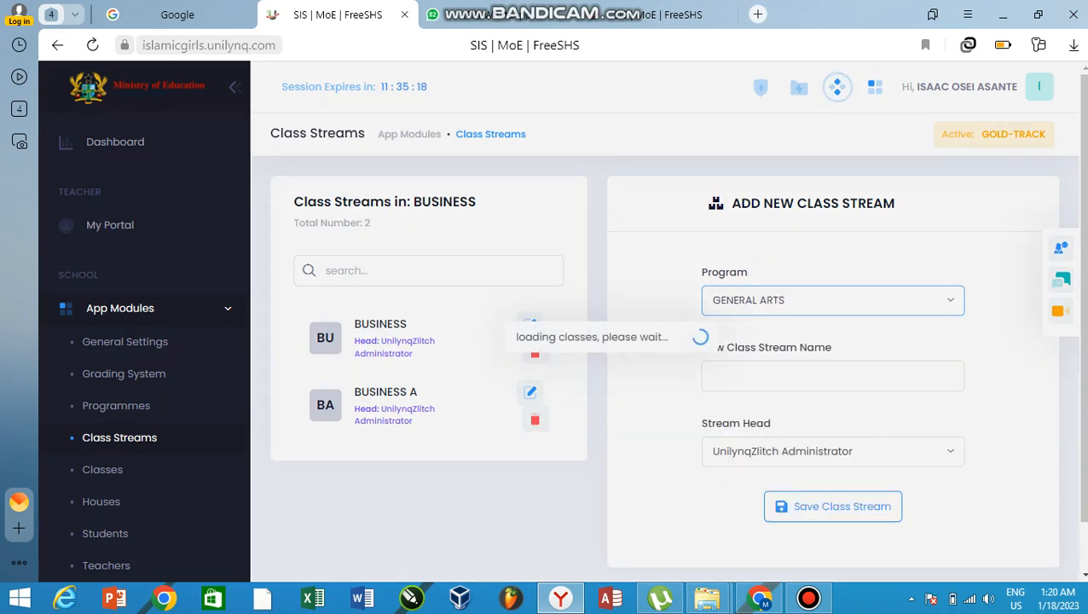
pyautogui.click(832, 300)
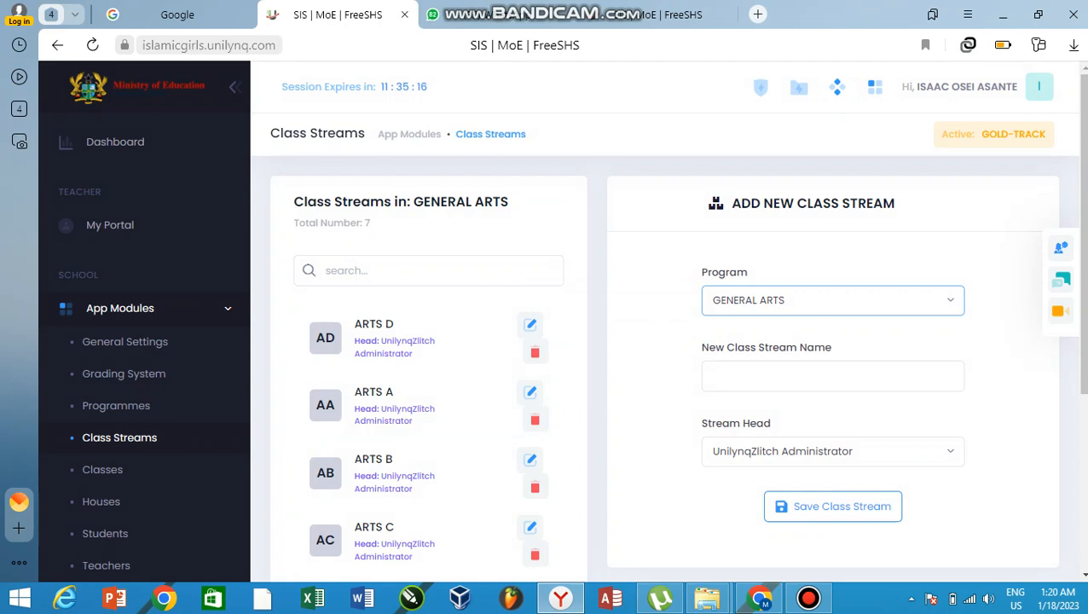
pyautogui.click(832, 300)
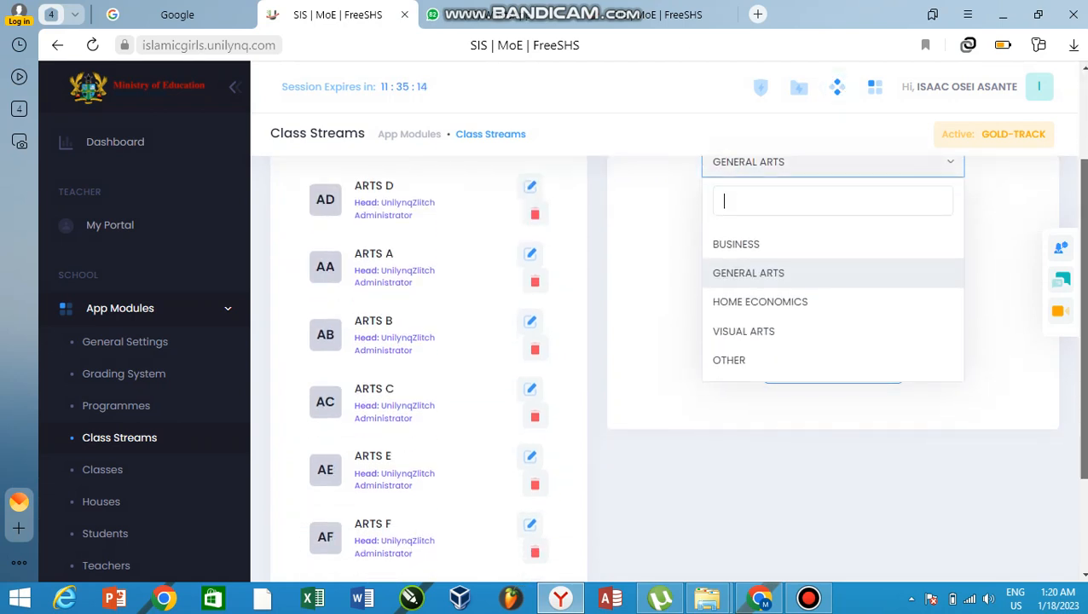
pyautogui.scroll(3)
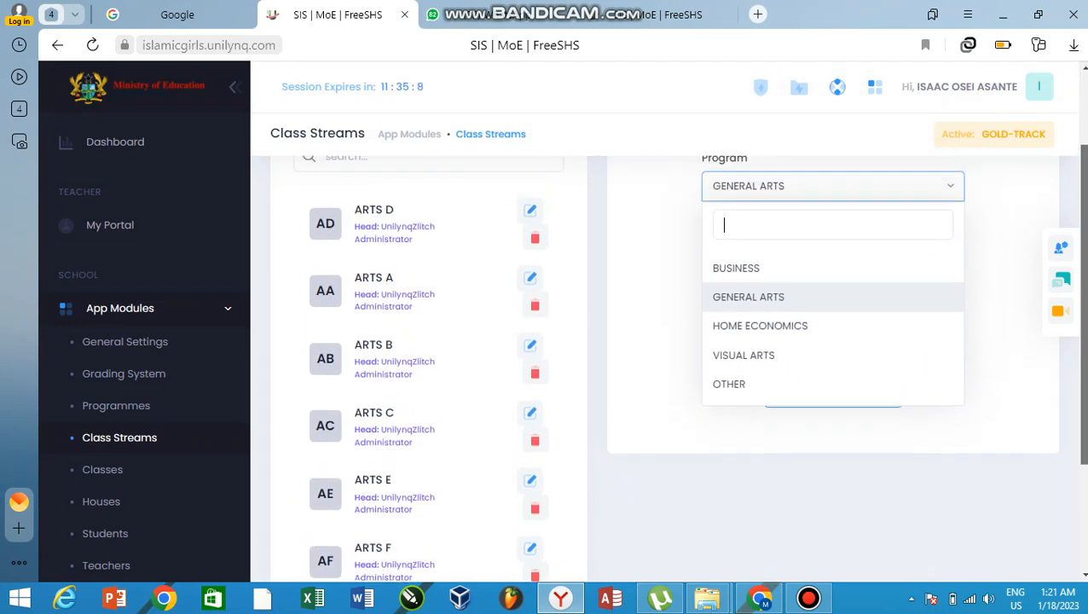
pyautogui.click(747, 296)
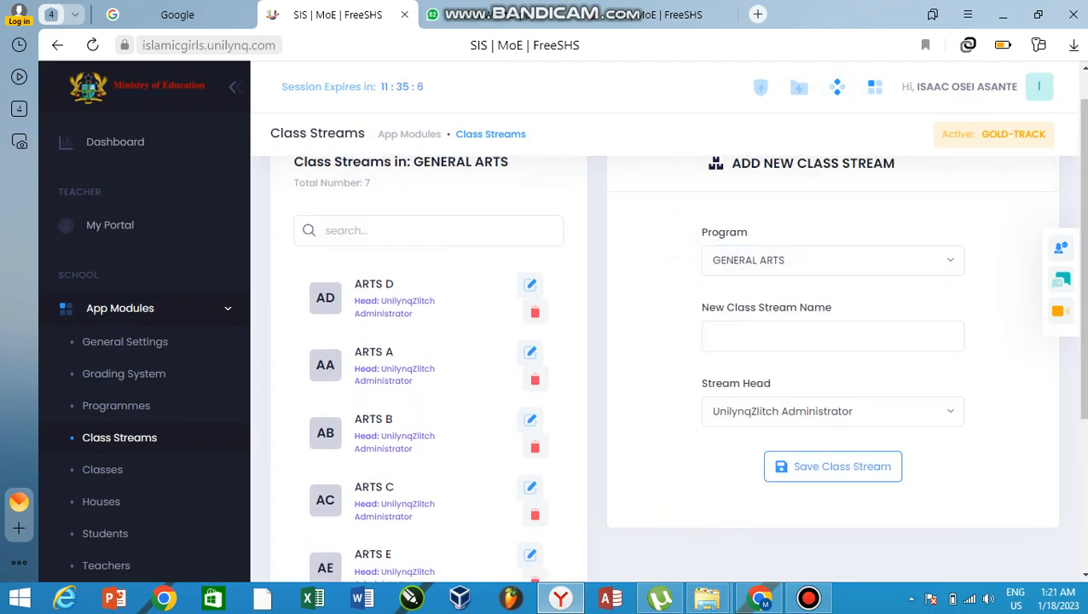
pyautogui.click(832, 334)
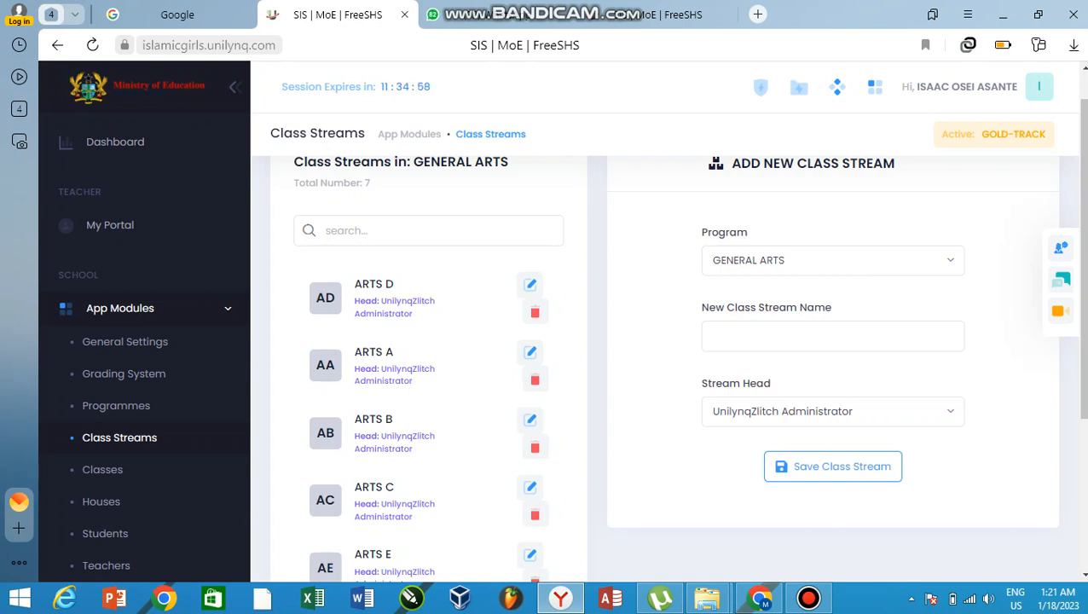
pyautogui.click(832, 334)
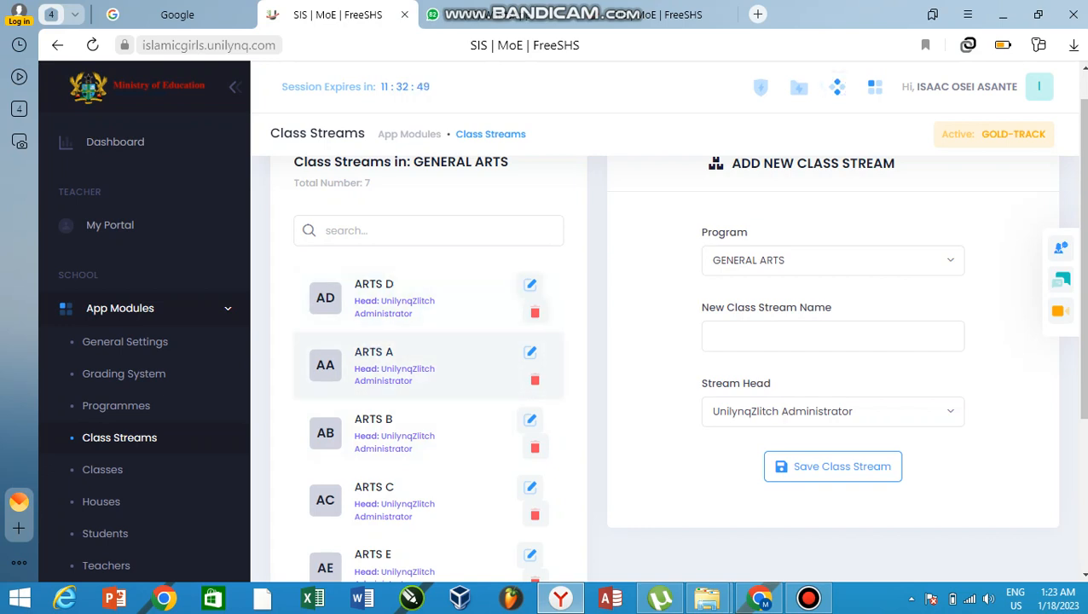
pyautogui.scroll(-3)
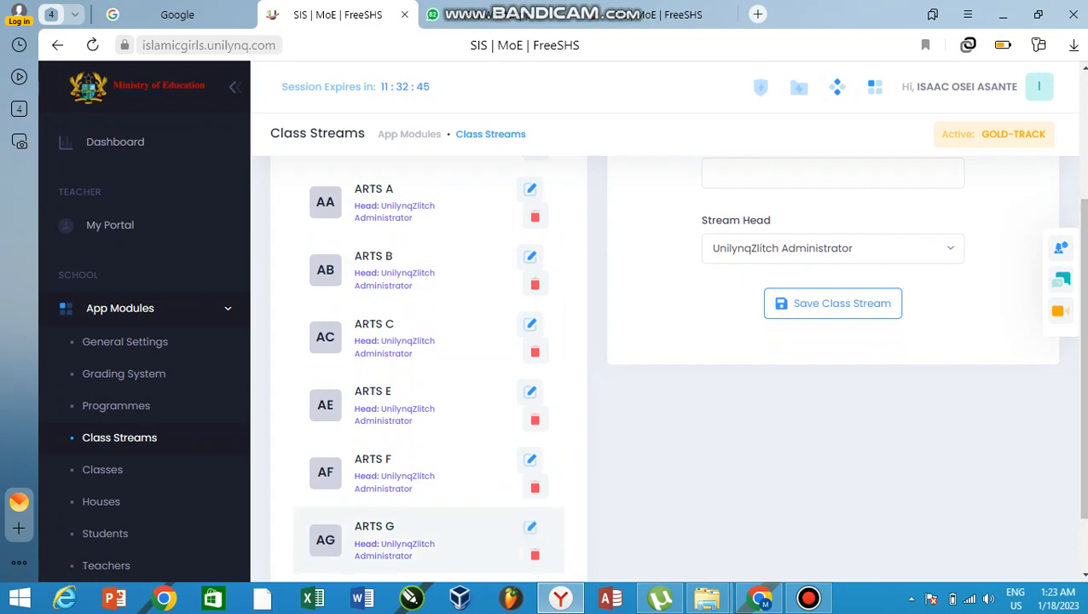
pyautogui.scroll(3)
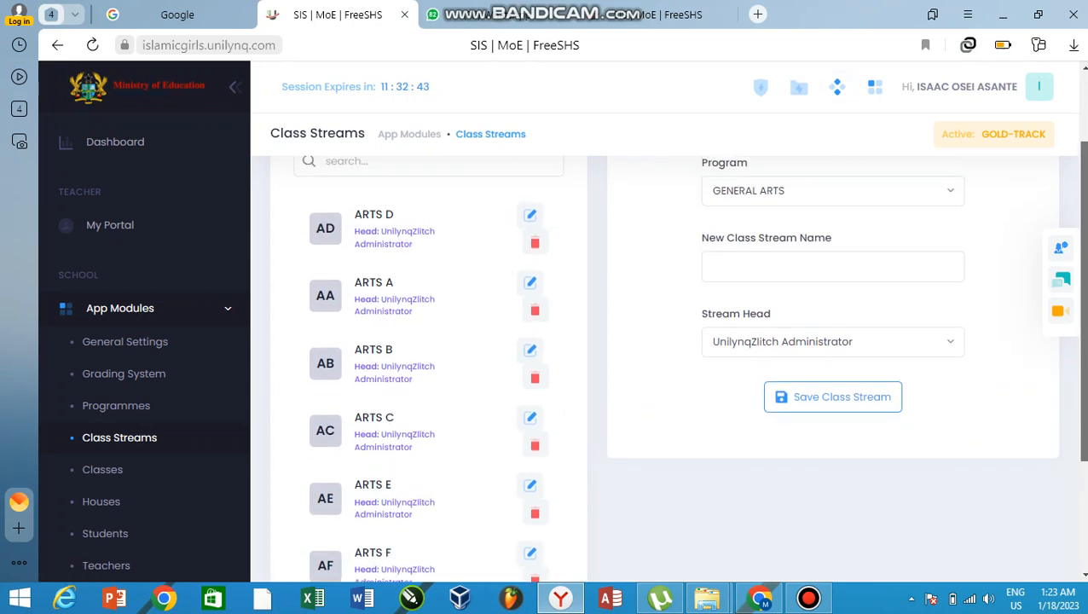
pyautogui.click(832, 287)
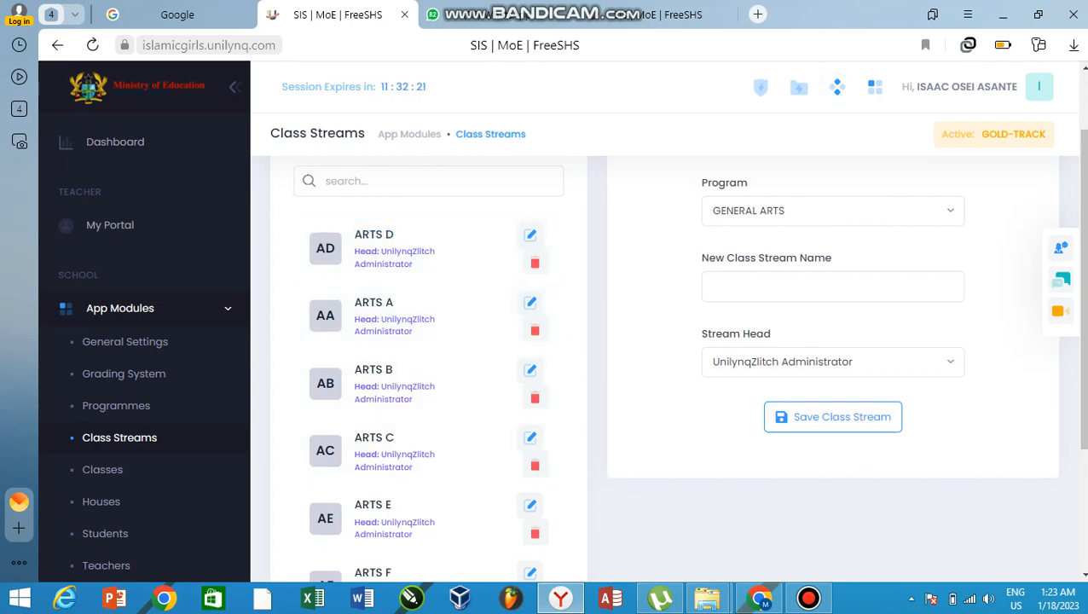
# - View the HOME ECONOMICS streams, then the VISUAL ARTS streams (VISUAL ARTS A and B)
pyautogui.click(832, 212)
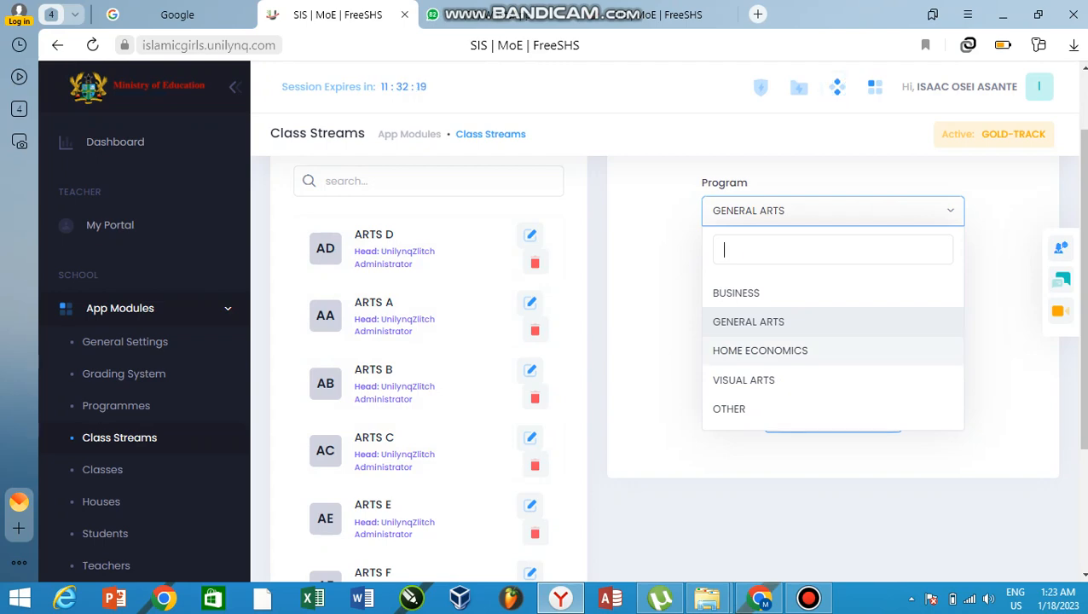
pyautogui.click(760, 351)
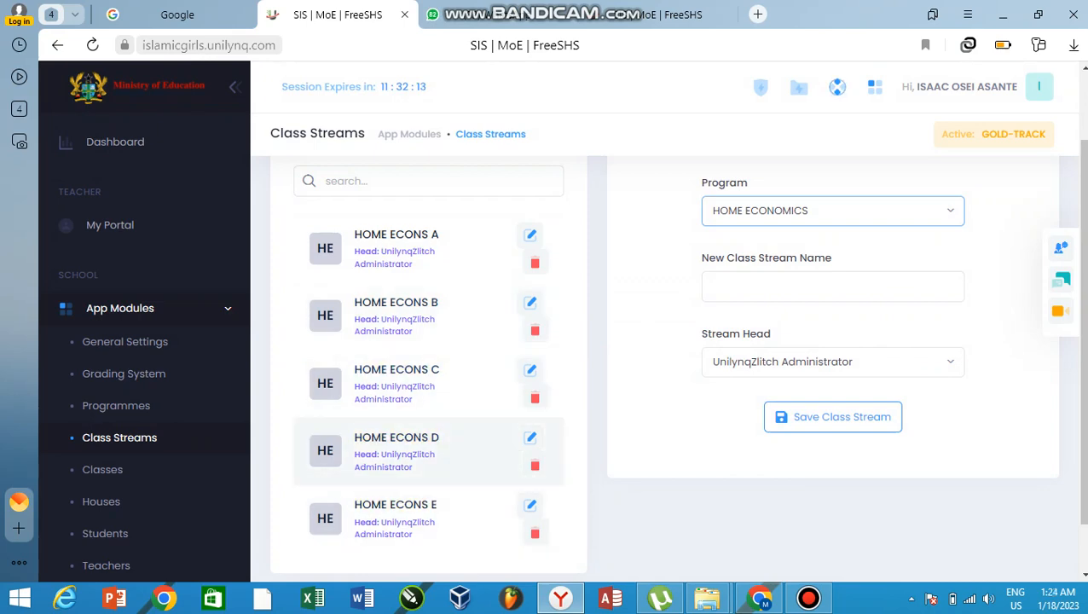
pyautogui.click(832, 211)
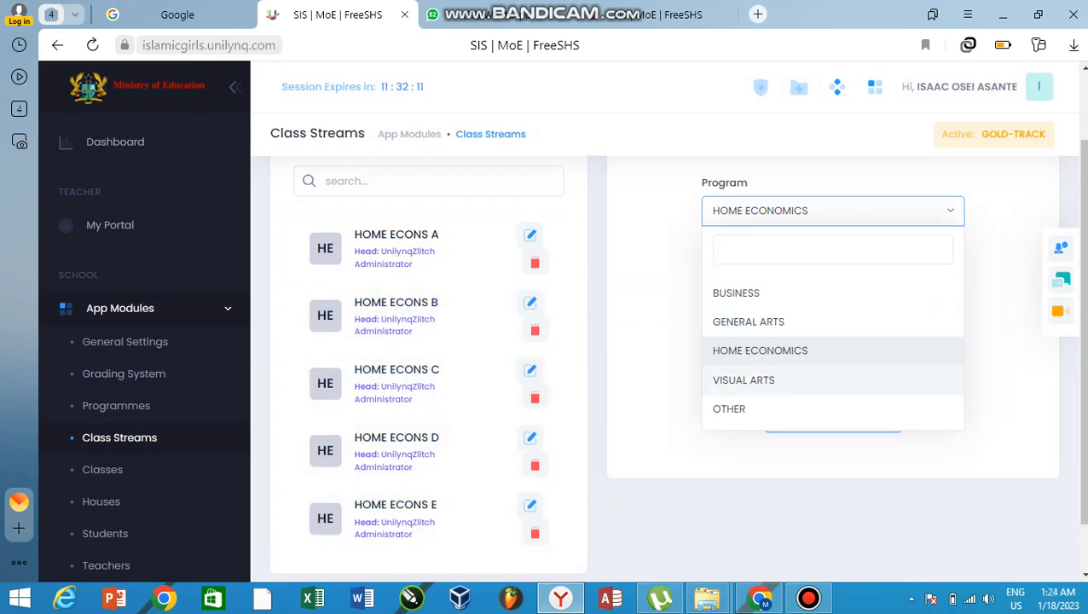
pyautogui.click(744, 379)
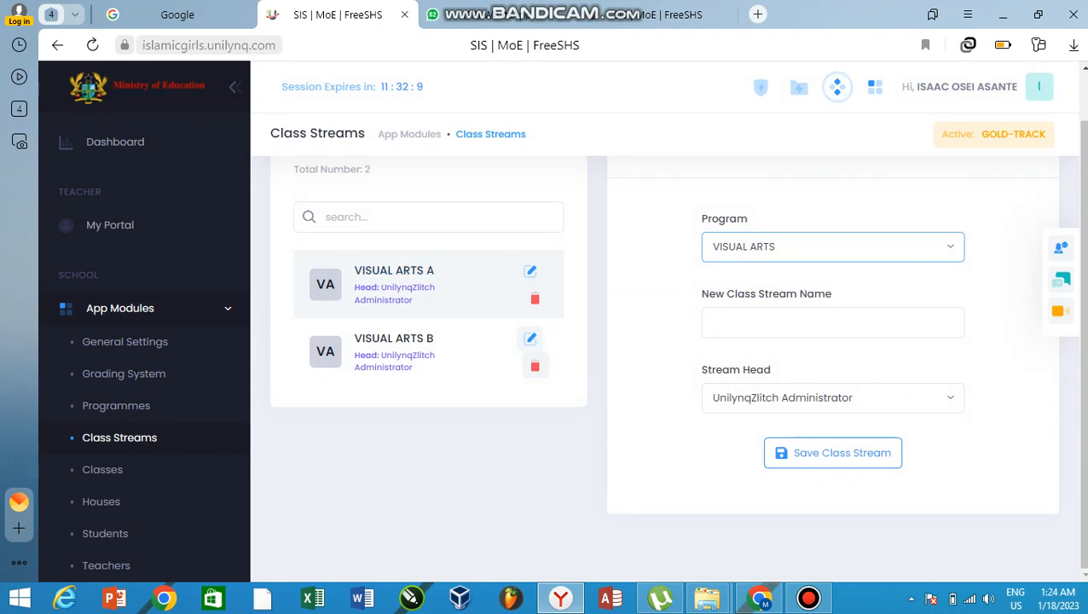